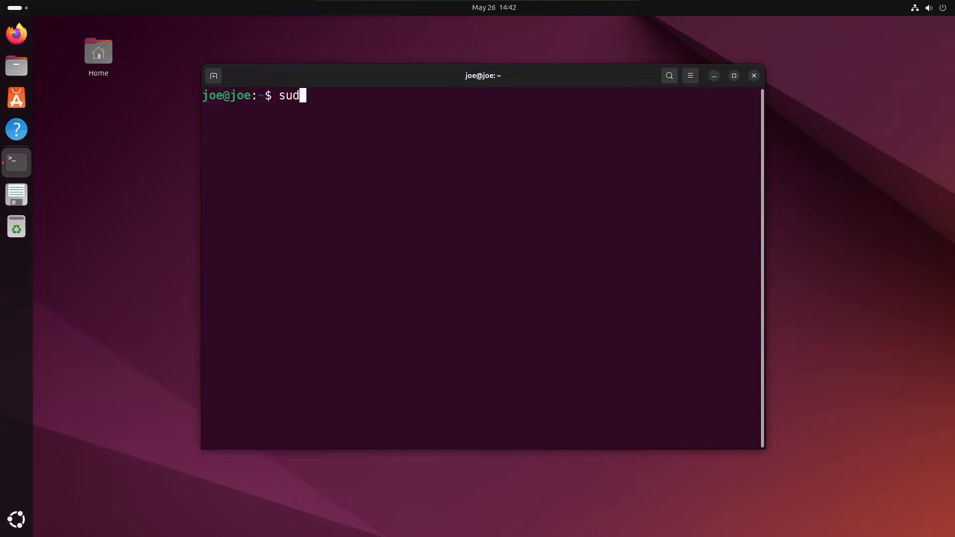
Run 'sudo apt install snort -y' to install Snort with automatic yes to prompts.
{"action": "type", "text": "o apt inst"}
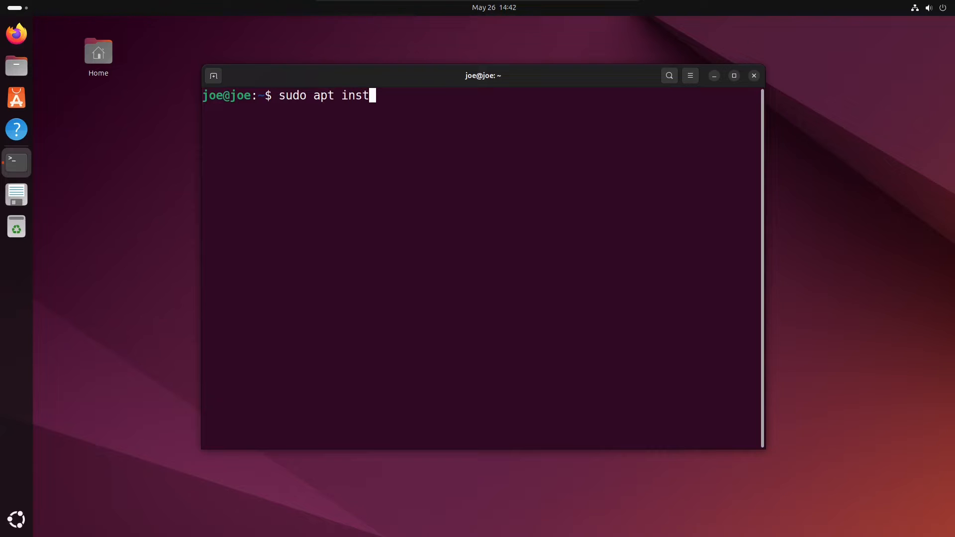
{"action": "type", "text": "all"}
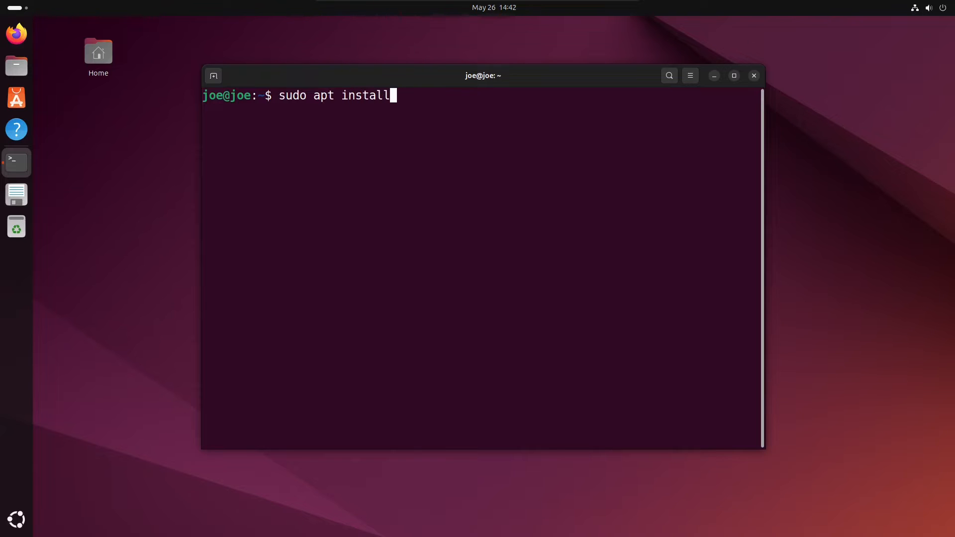
{"action": "type", "text": "snort"}
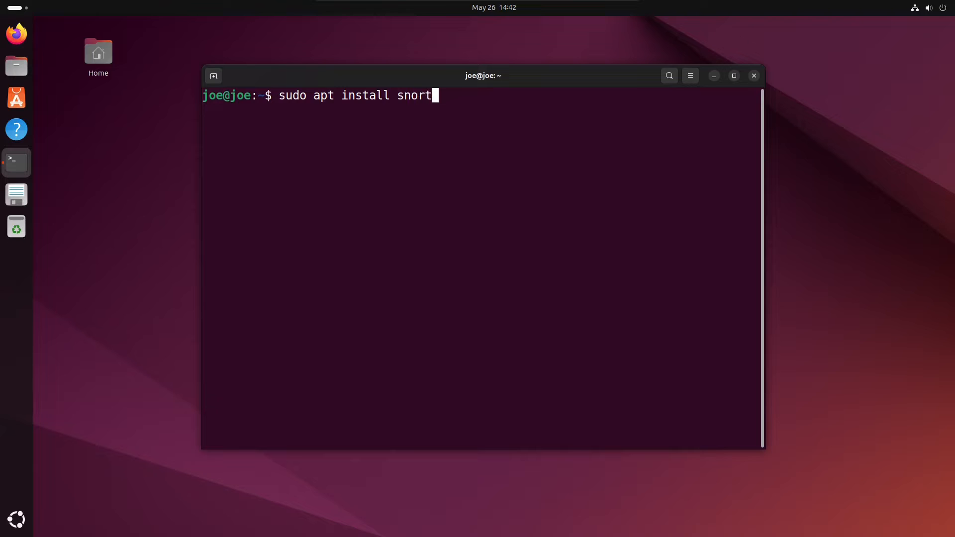
{"action": "type", "text": "-y"}
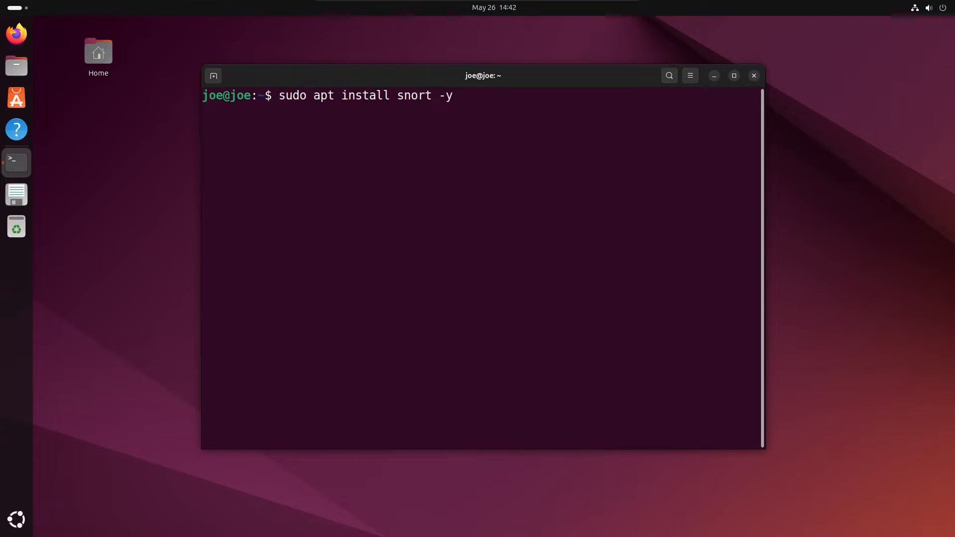
{"action": "key", "text": "Return"}
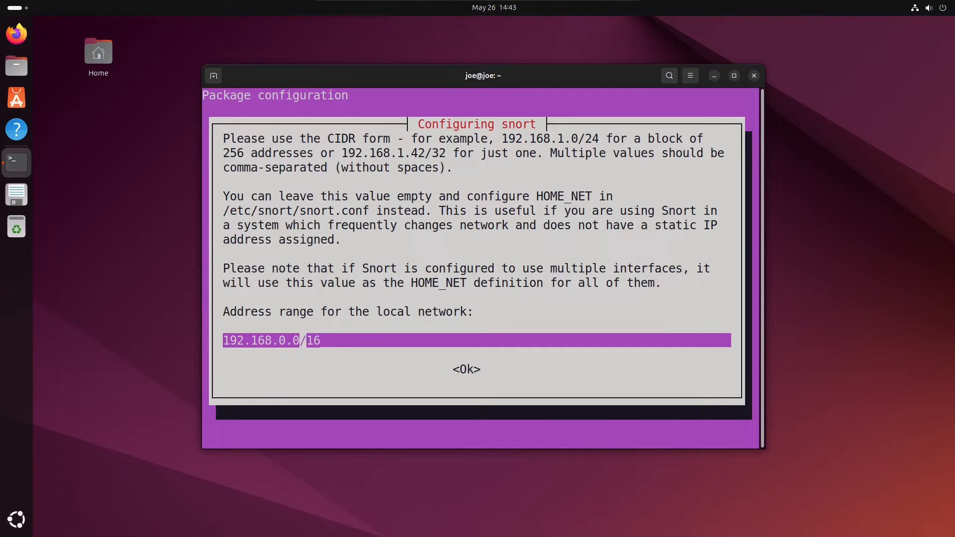
Change the Snort local network range to 192.168.1.0/24 and confirm with Ok.
{"action": "key", "text": "Left"}
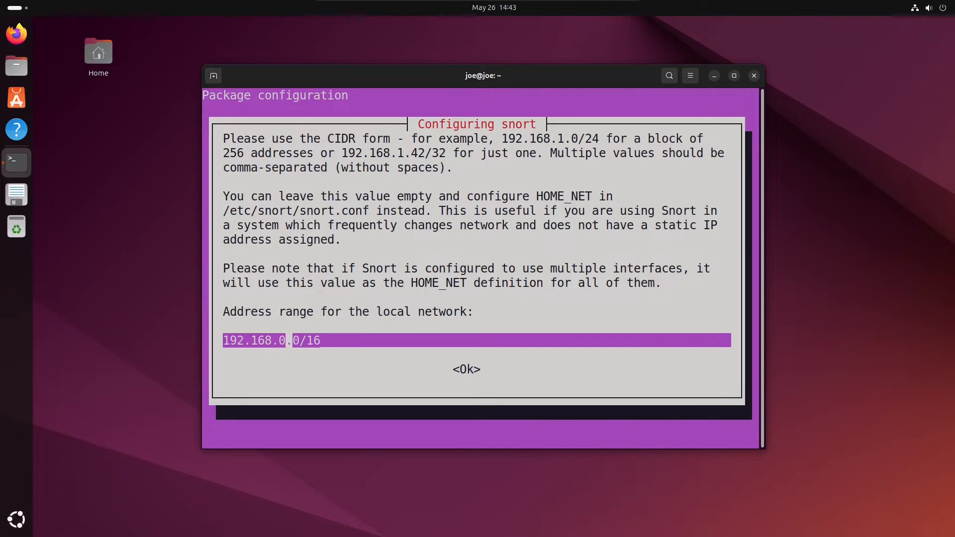
{"action": "type", "text": "1"}
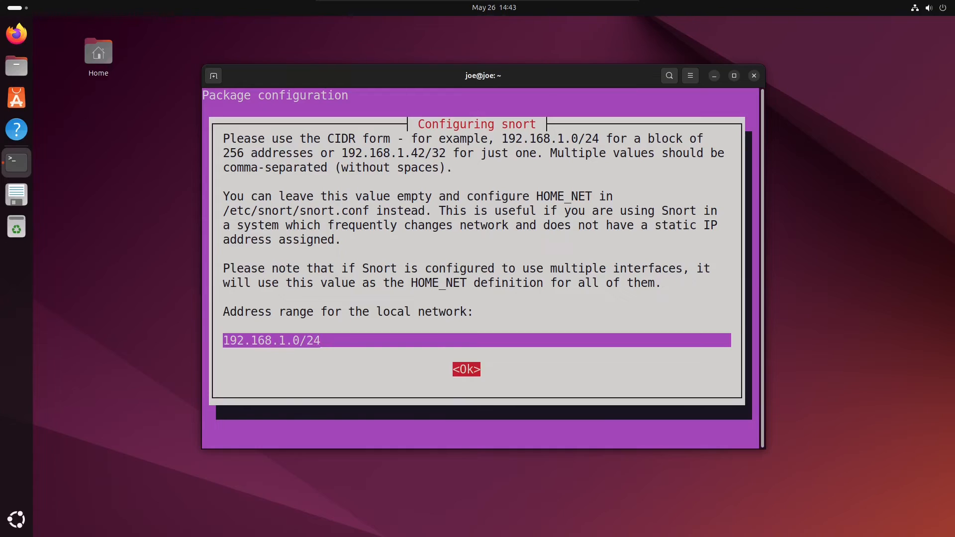
{"action": "left_click", "coordinate": [465, 369]}
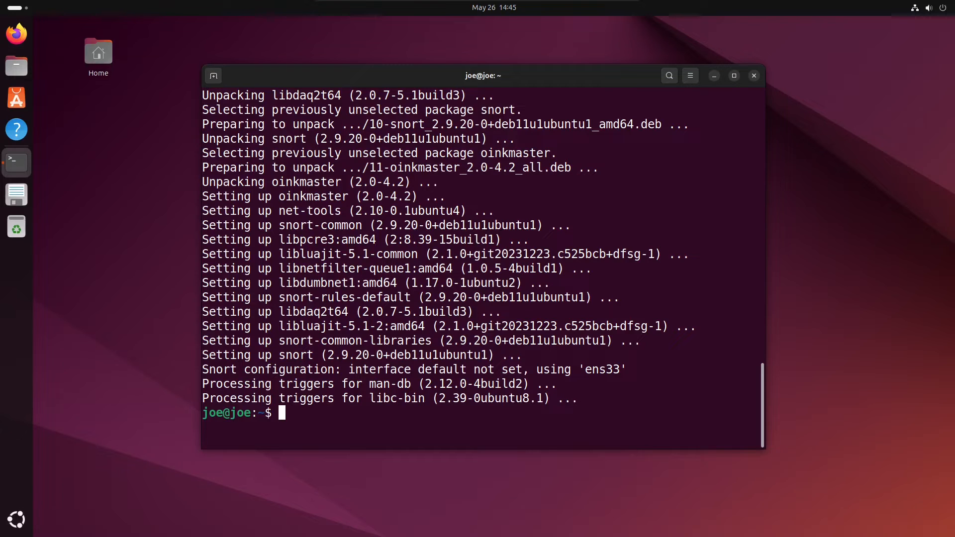
Run 'snort --version' to verify Snort 2.9.20 GRE (Build 82) is installed.
{"action": "type", "text": "snor"}
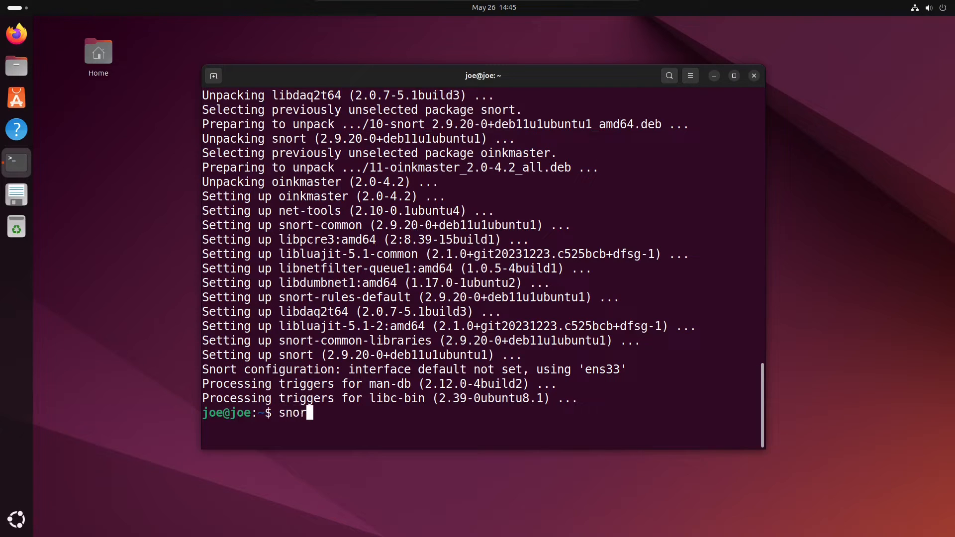
{"action": "type", "text": "--ve"}
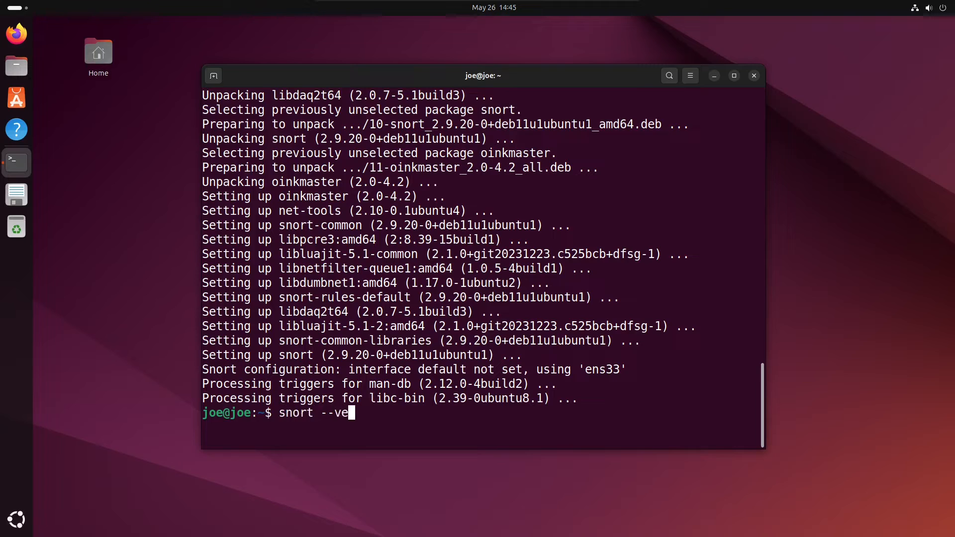
{"action": "key", "text": "Return"}
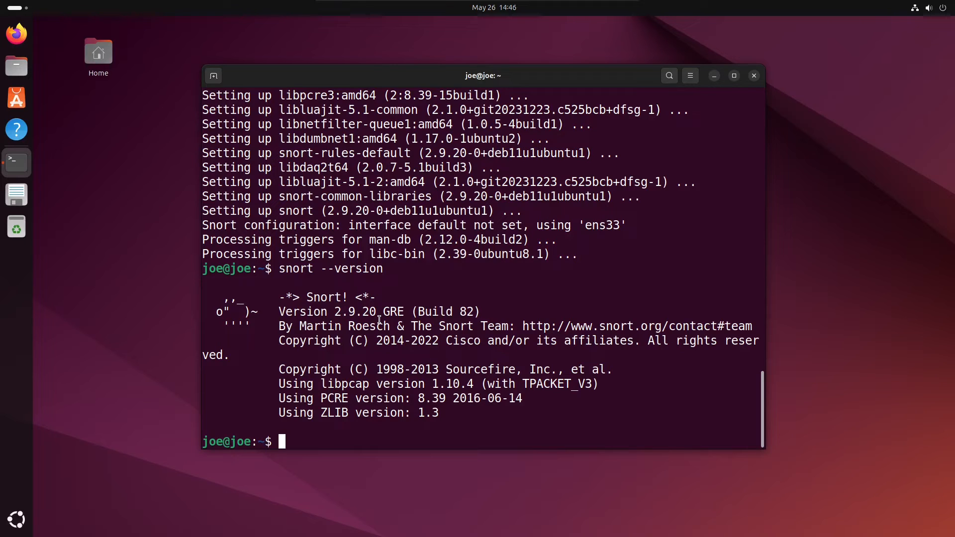
Run 'sudo apt remove --purge snort -y' to uninstall Snort and its configuration files.
{"action": "type", "text": "sudo"}
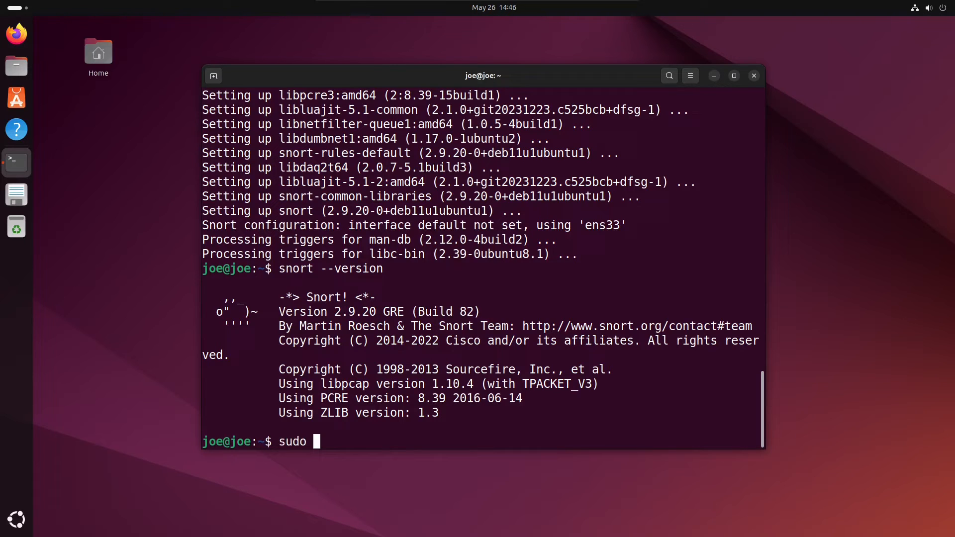
{"action": "type", "text": "apt r"}
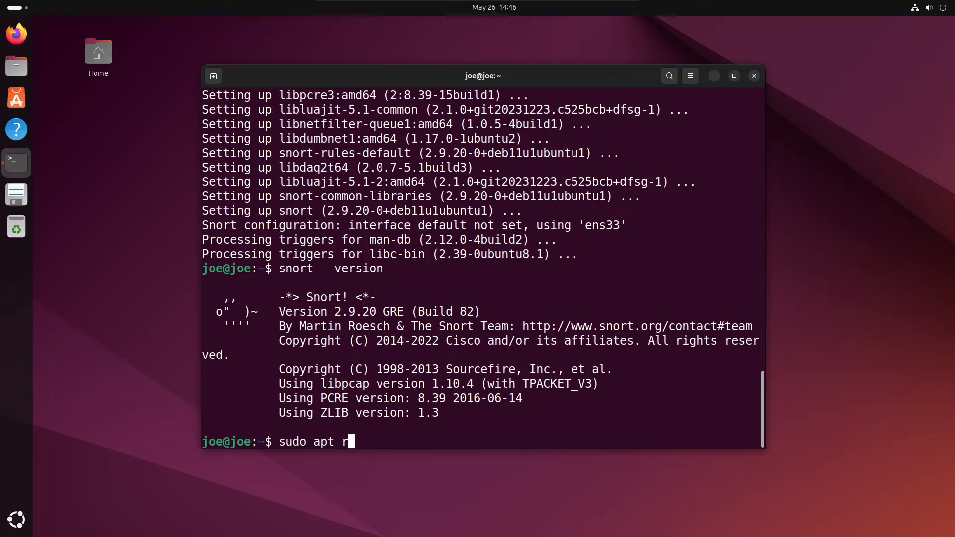
{"action": "type", "text": "emove"}
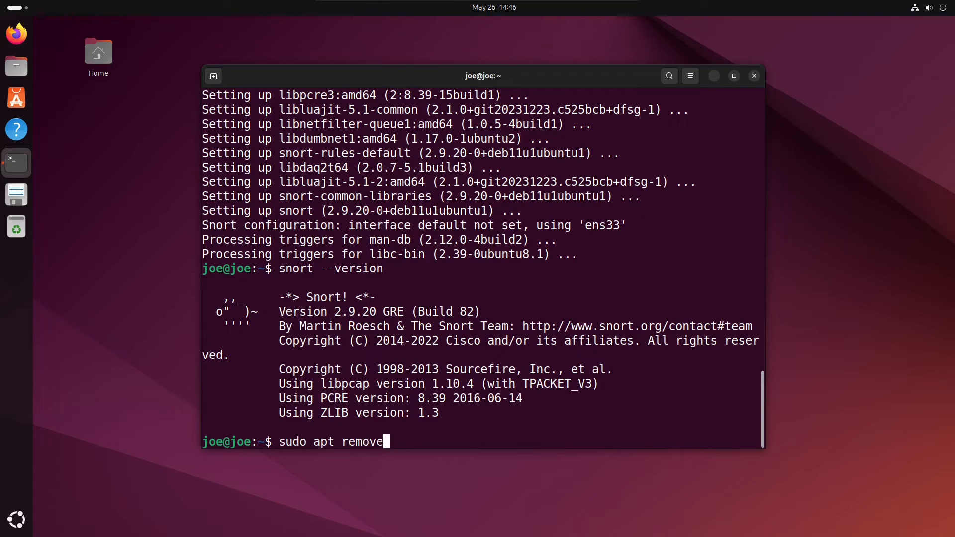
{"action": "type", "text": "--pu"}
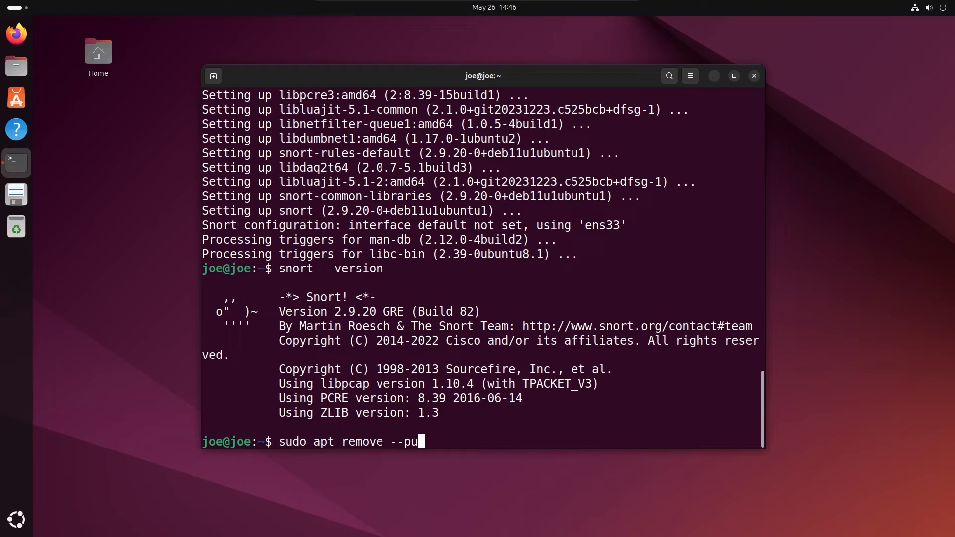
{"action": "type", "text": "rge sno"}
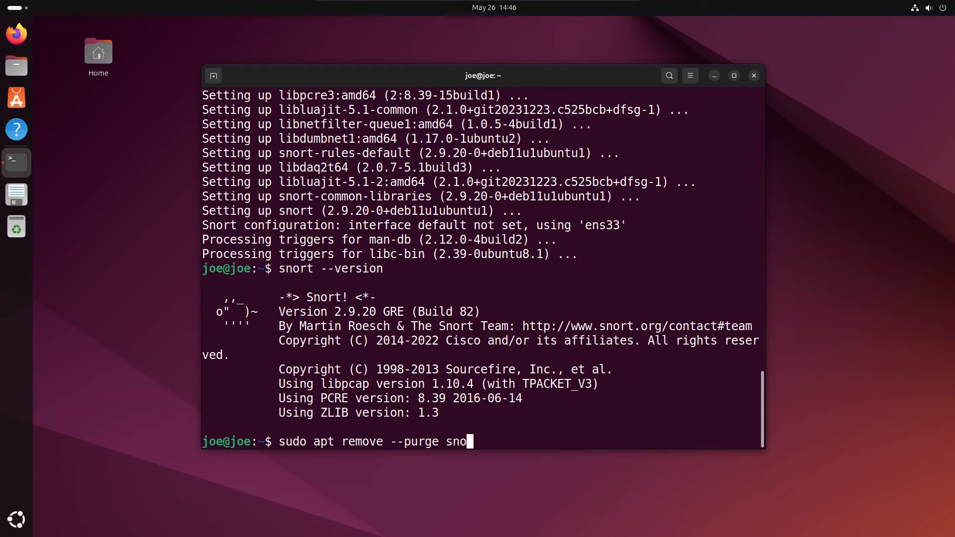
{"action": "type", "text": "t -"}
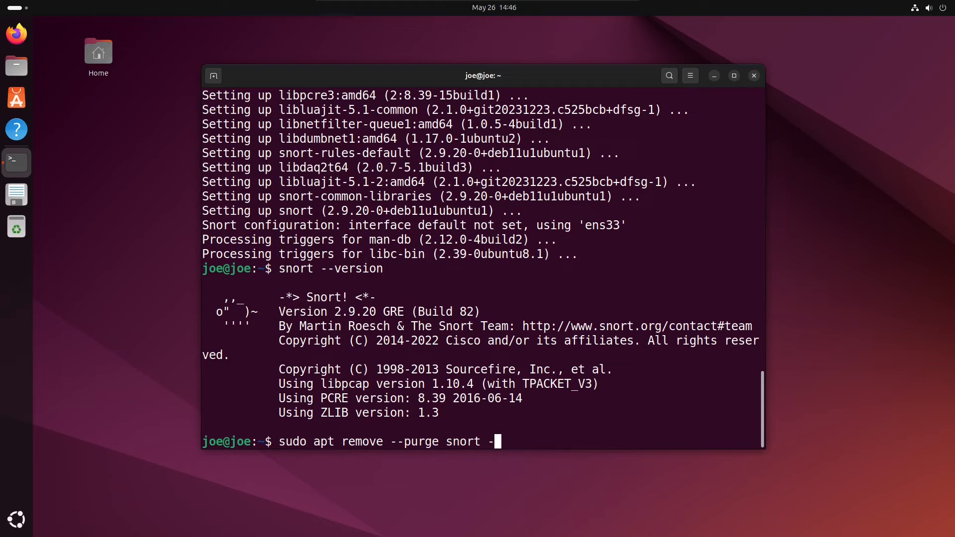
{"action": "type", "text": "y"}
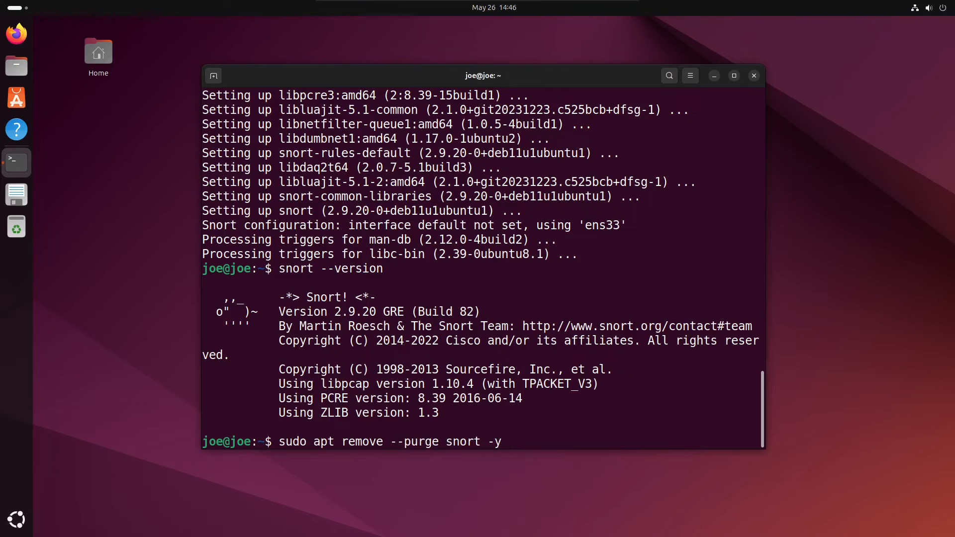
{"action": "key", "text": "Return"}
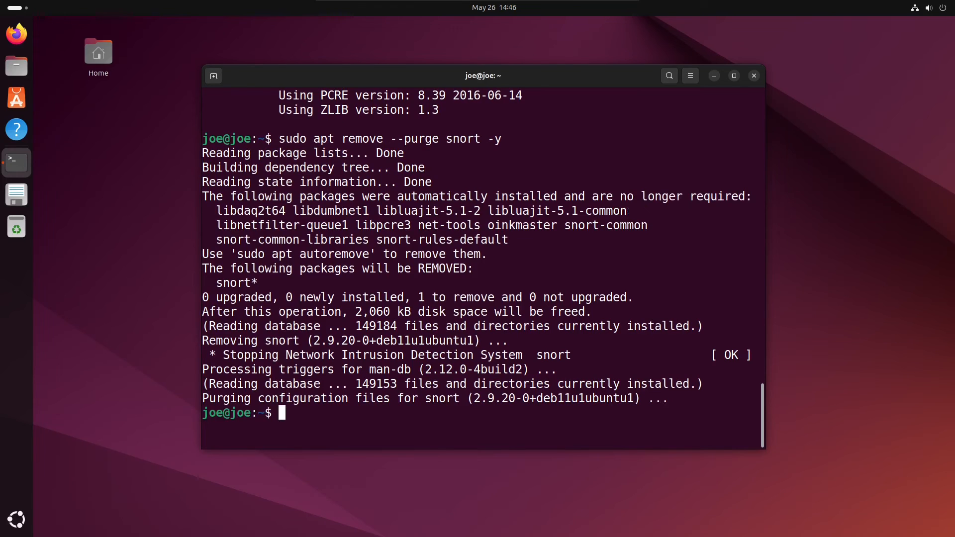
Run 'snort --version' again to confirm it reports no such file or directory.
{"action": "type", "text": "sno"}
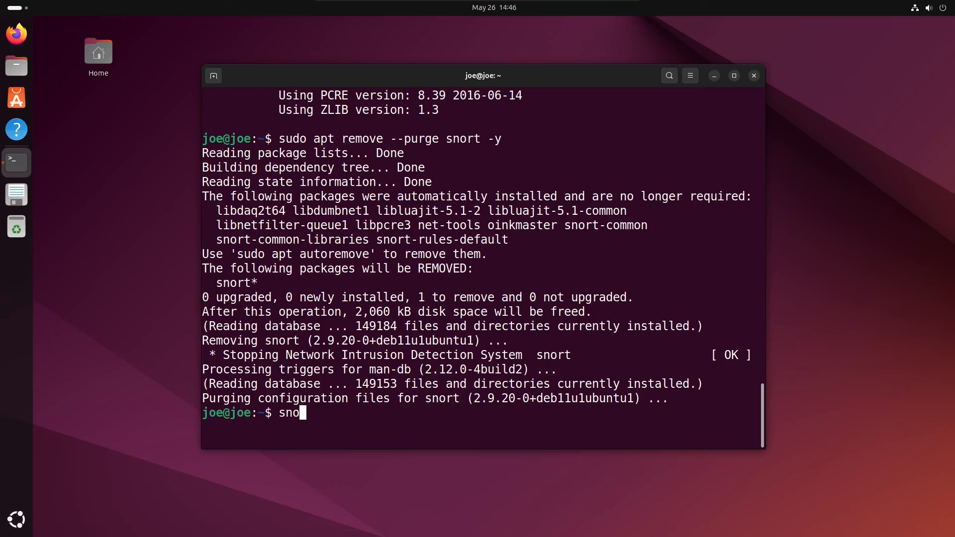
{"action": "type", "text": "rt --"}
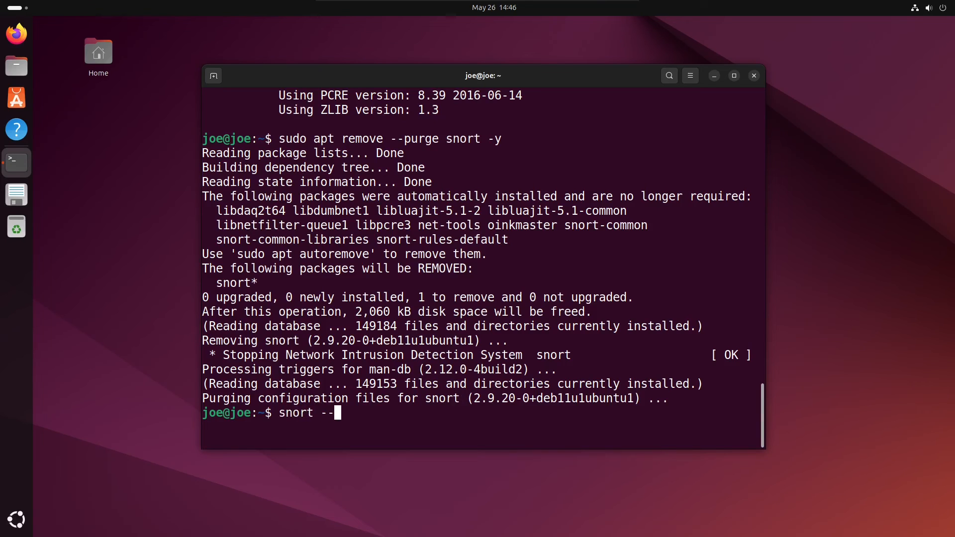
{"action": "type", "text": "versi"}
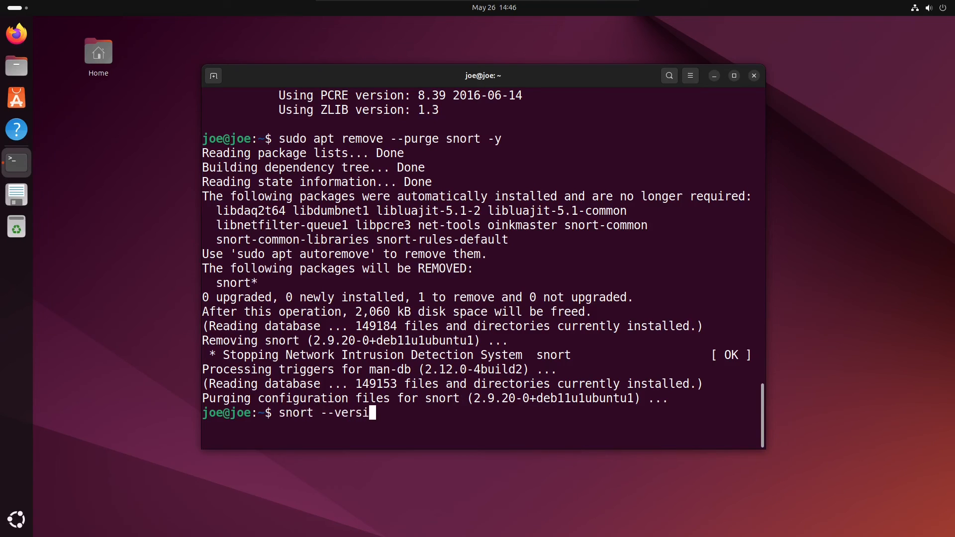
{"action": "key", "text": "Return"}
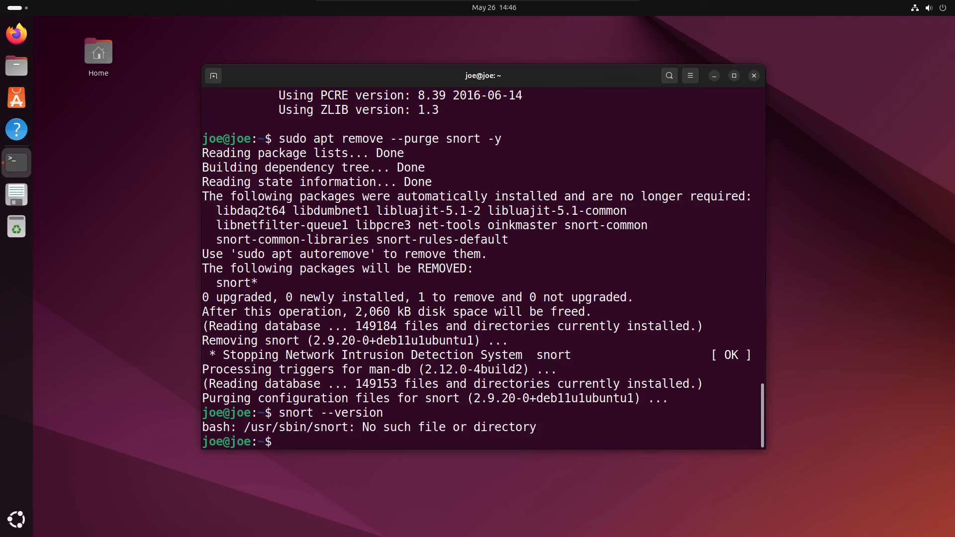